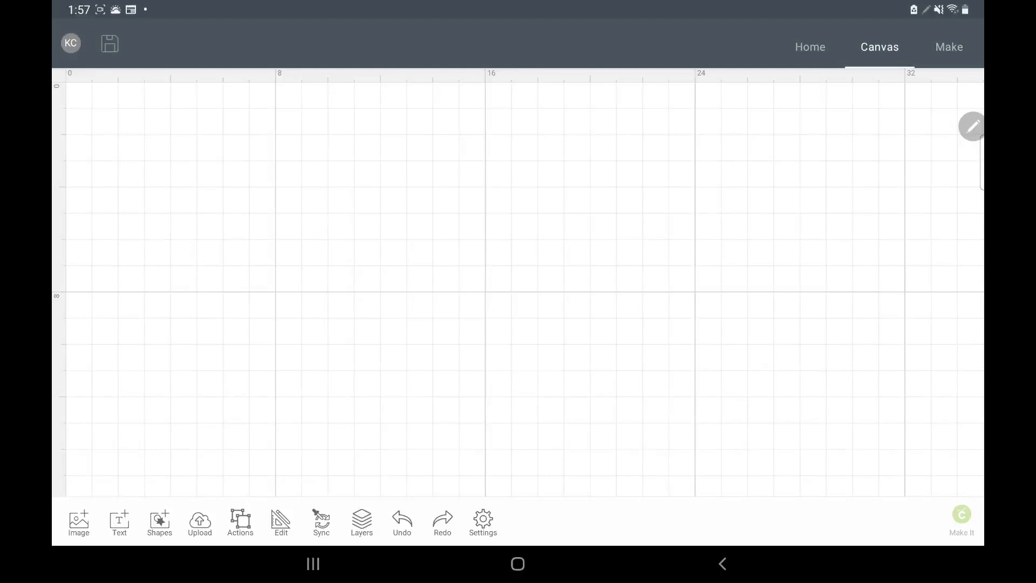
Upload the bumblebee picture from the photo library into Cleanup.
{"action": "left_click", "coordinate": [199, 520]}
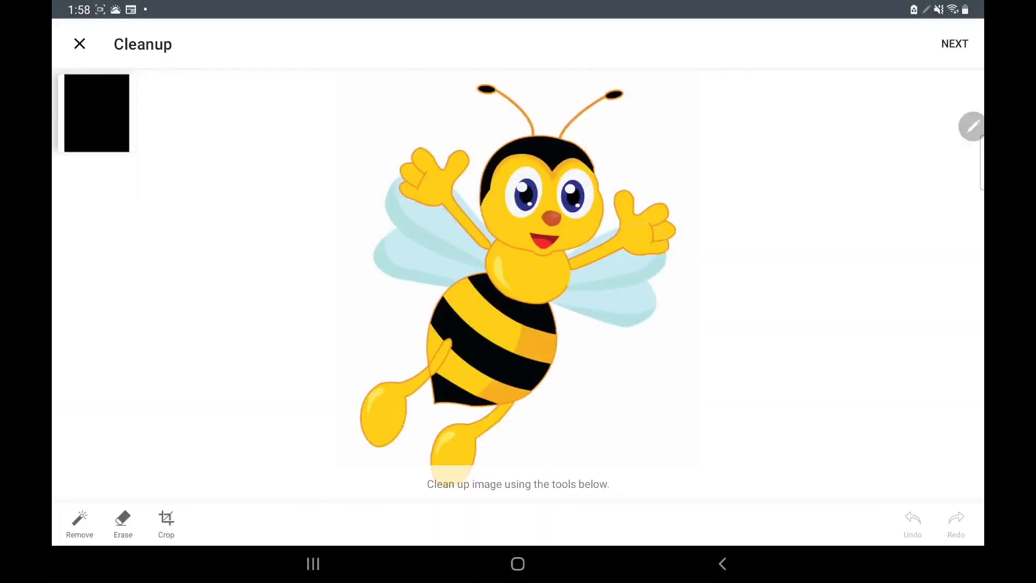
Clear the bee's white background with the Remove tool and continue.
{"action": "left_click", "coordinate": [79, 524]}
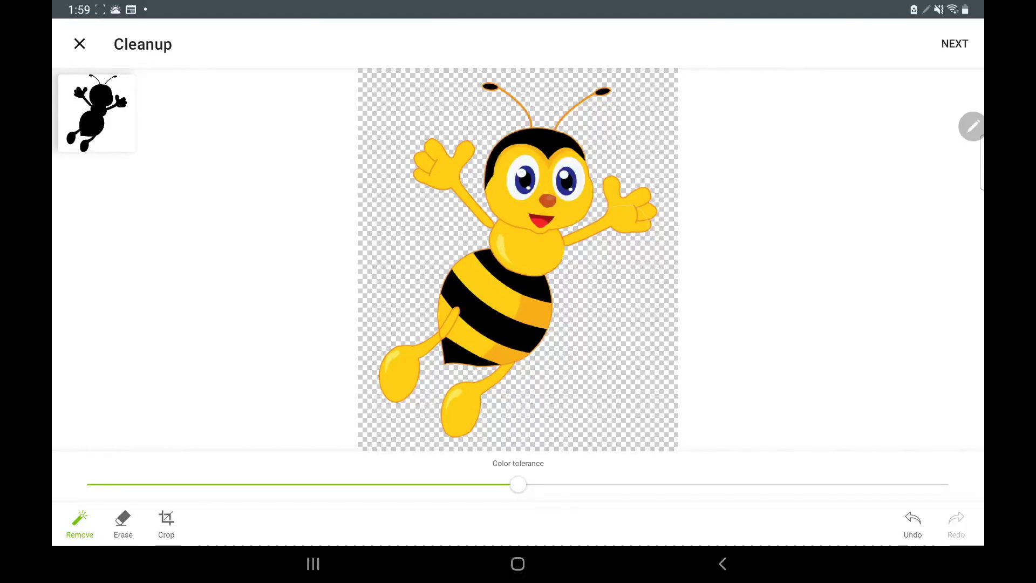
{"action": "left_click", "coordinate": [956, 44]}
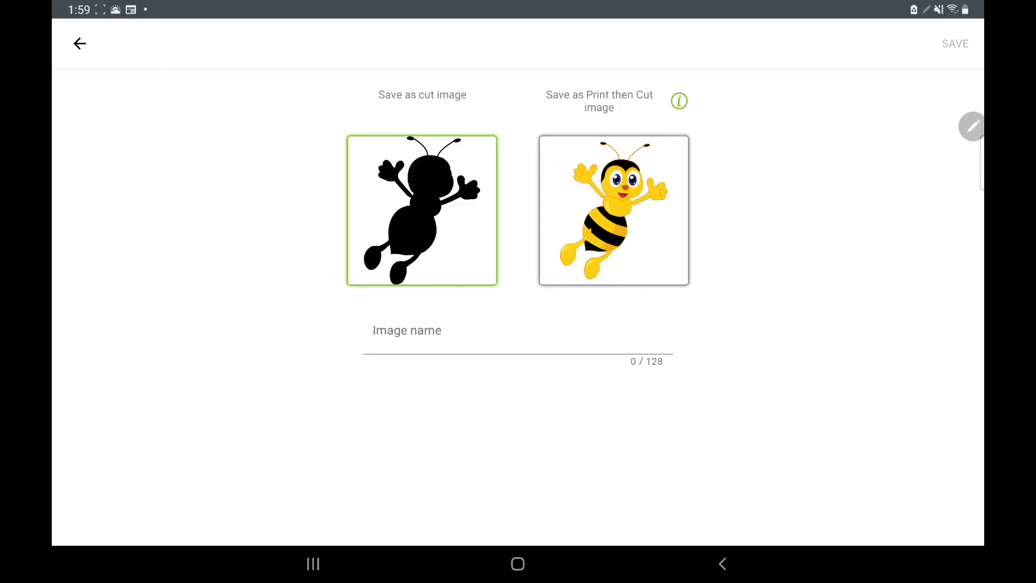
Pick Print Then Cut as the save type and activate the Image name field.
{"action": "left_click", "coordinate": [613, 210]}
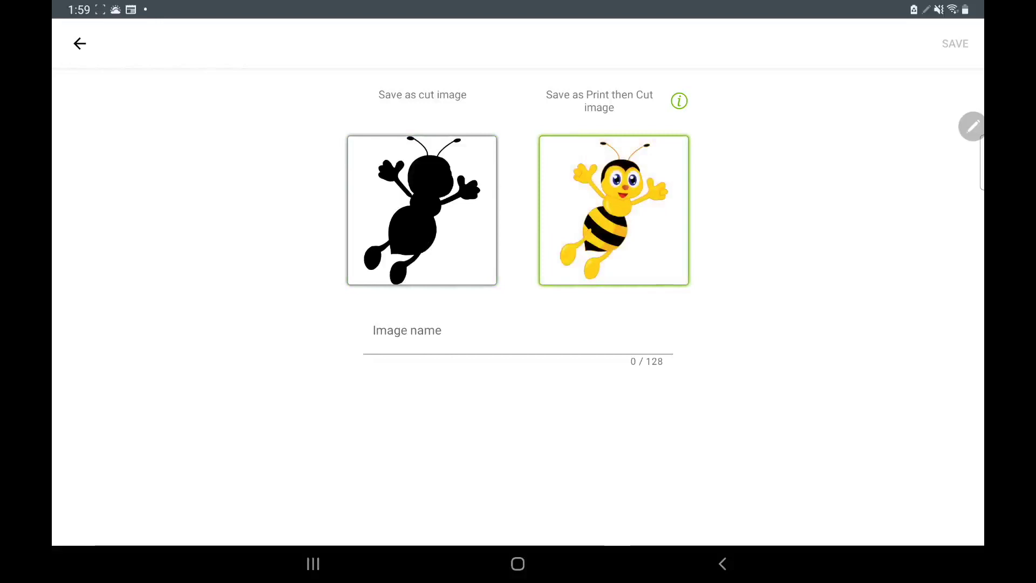
{"action": "left_click", "coordinate": [679, 101]}
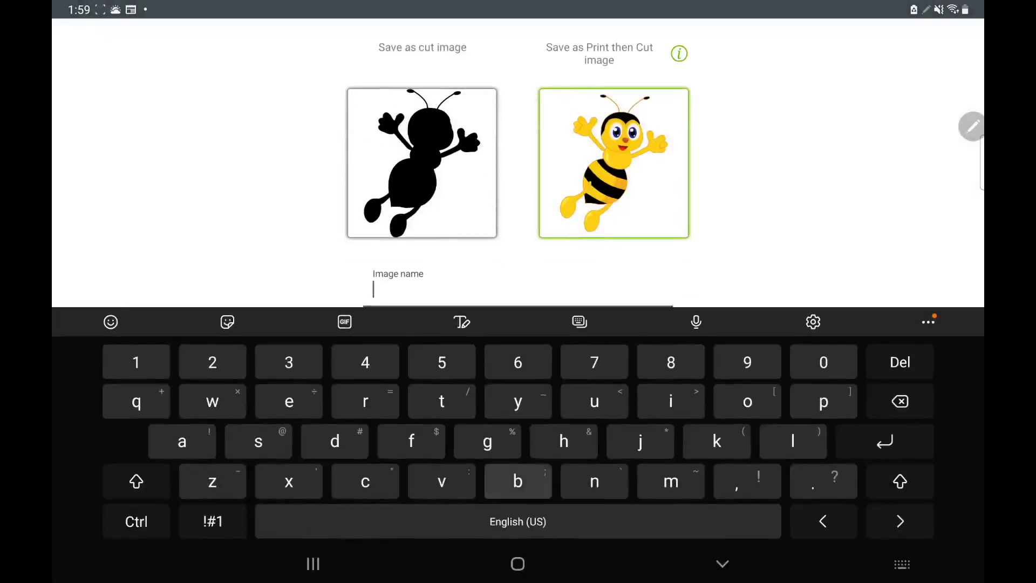
Name the image 'bumble bee (google)', correct the typo, and save.
{"action": "type", "text": "bubble bee goo"}
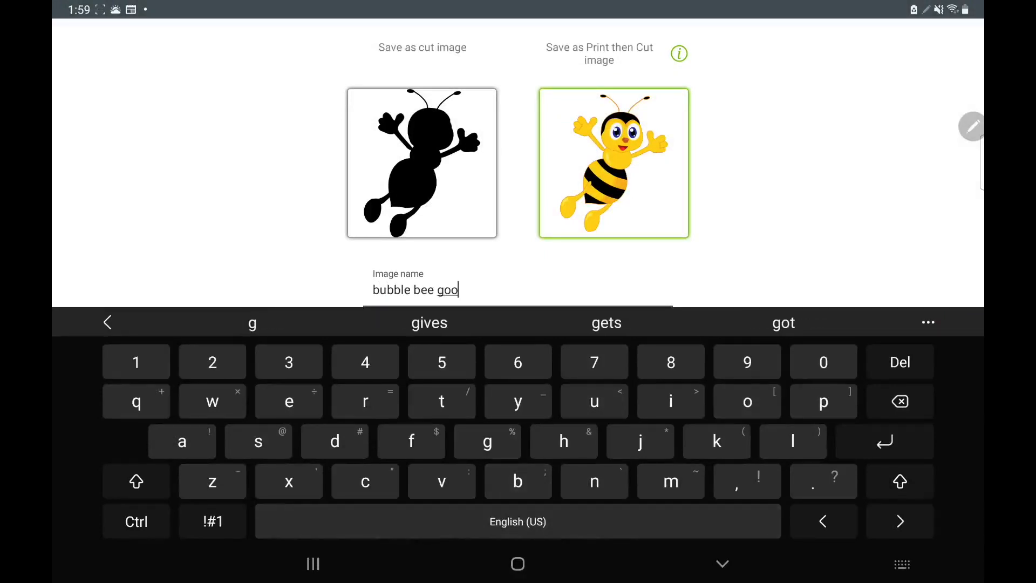
{"action": "type", "text": "gle"}
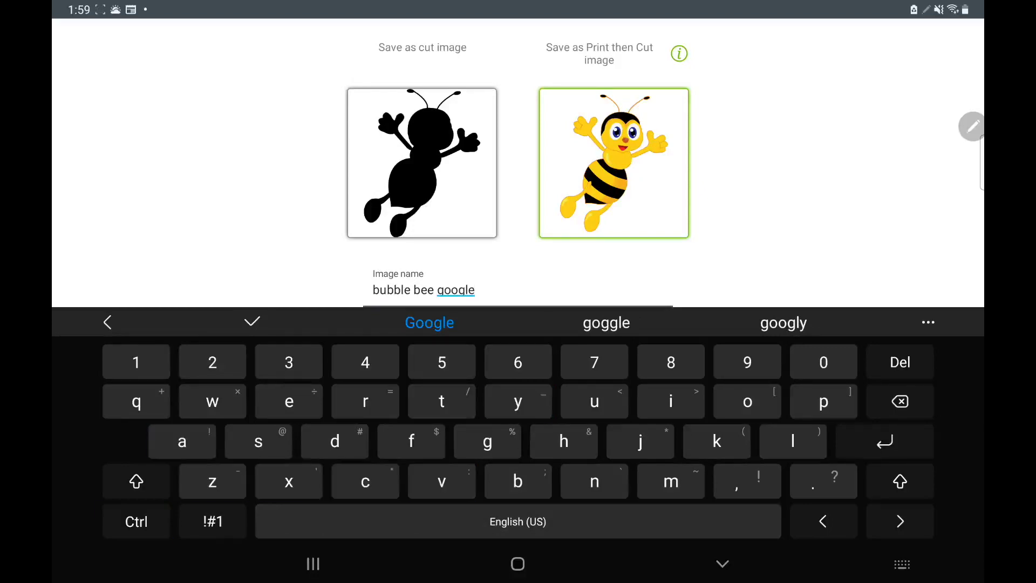
{"action": "left_click", "coordinate": [213, 522]}
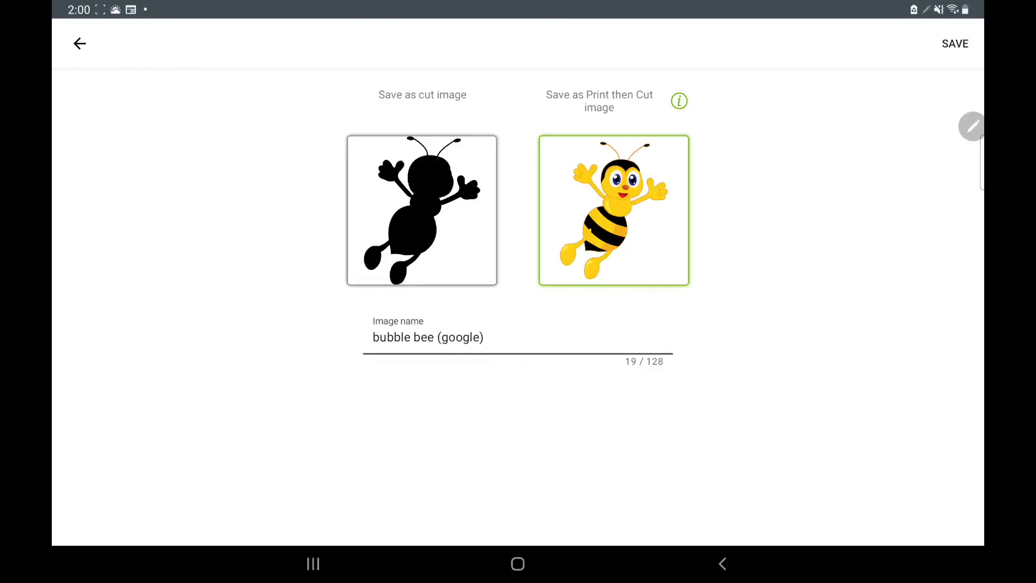
{"action": "left_click", "coordinate": [427, 337]}
{"action": "type", "text": "m"}
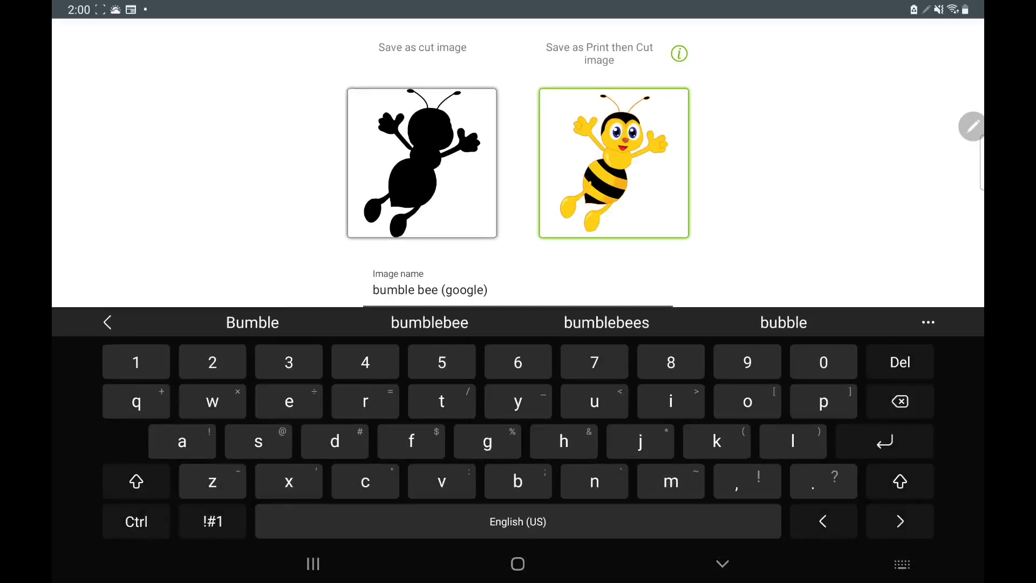
{"action": "left_click", "coordinate": [429, 323]}
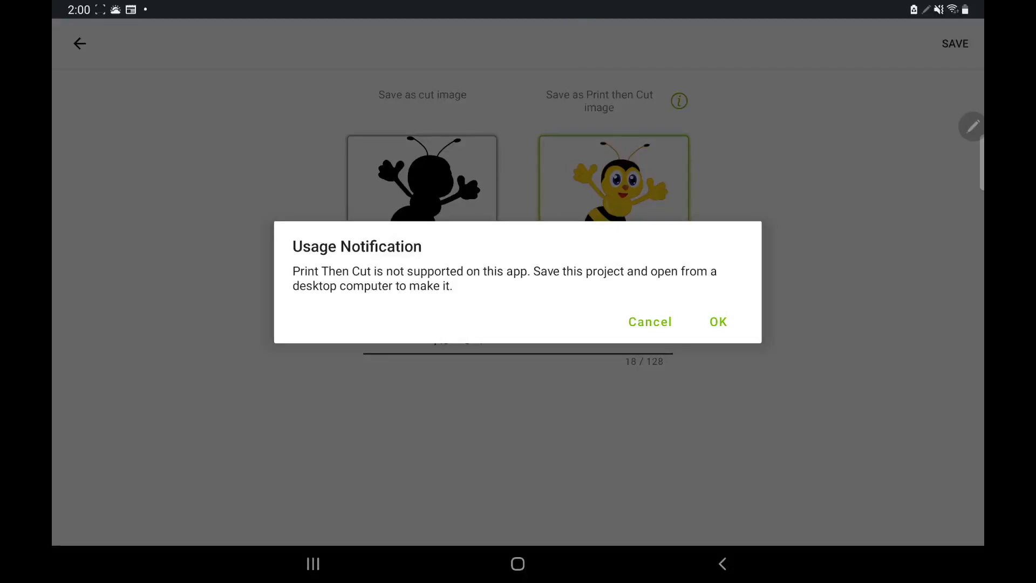
Dismiss the desktop-only Print Then Cut notice and close Images to reach the canvas.
{"action": "left_click", "coordinate": [718, 321]}
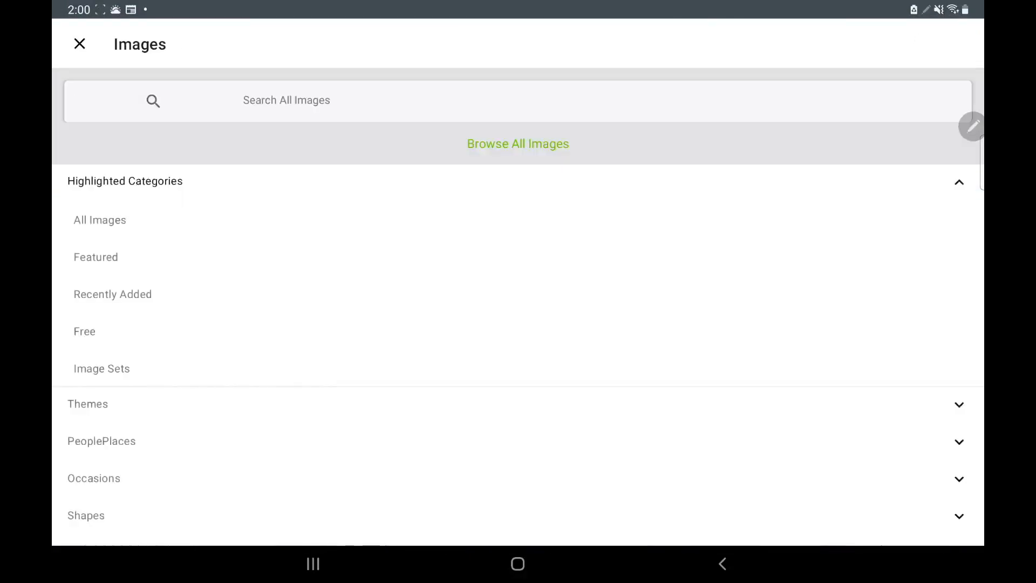
{"action": "left_click", "coordinate": [81, 44]}
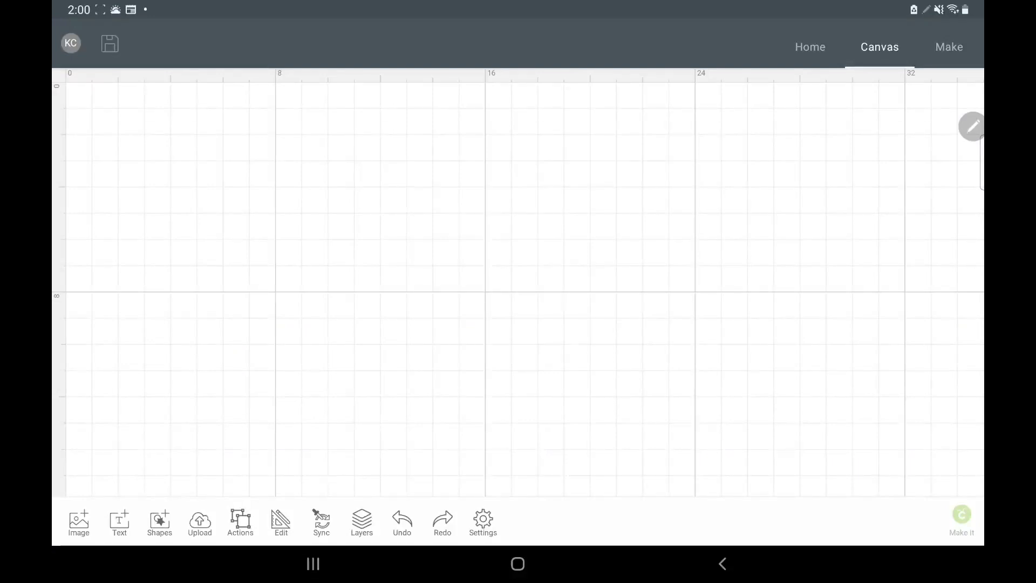
Insert the bee from Uploaded Images and nudge it slightly right.
{"action": "left_click", "coordinate": [199, 519]}
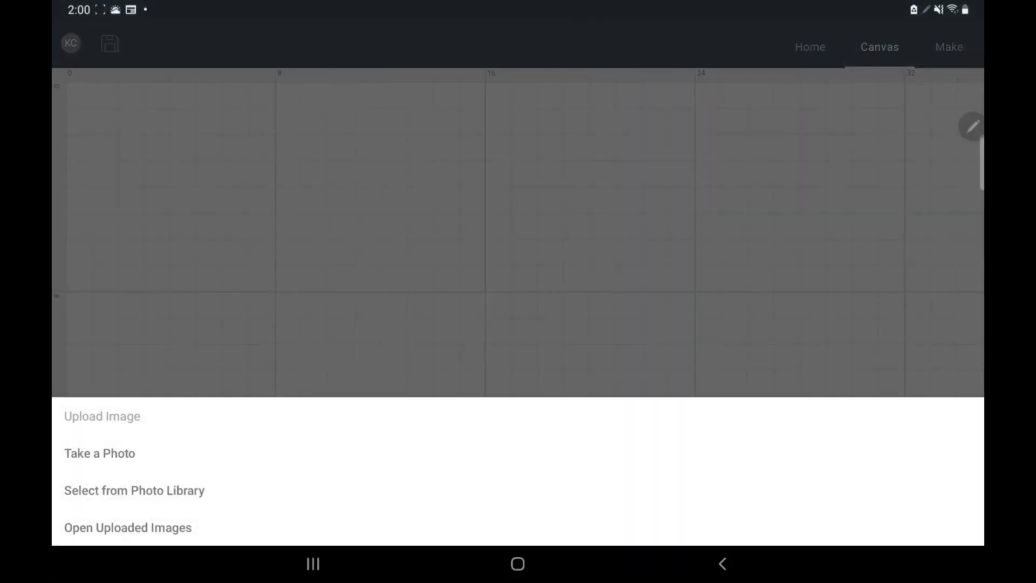
{"action": "left_click", "coordinate": [128, 527]}
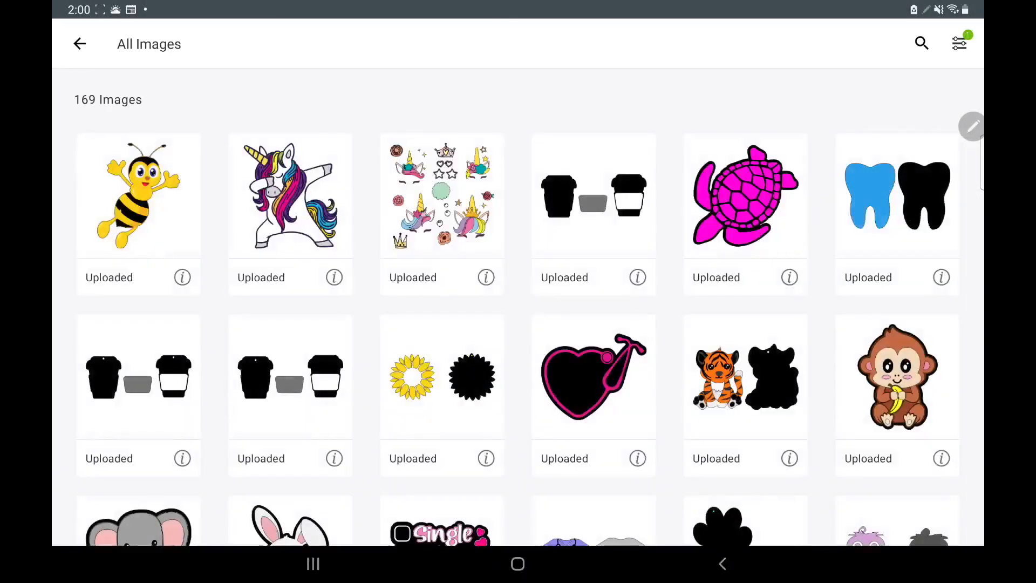
{"action": "left_click", "coordinate": [138, 197]}
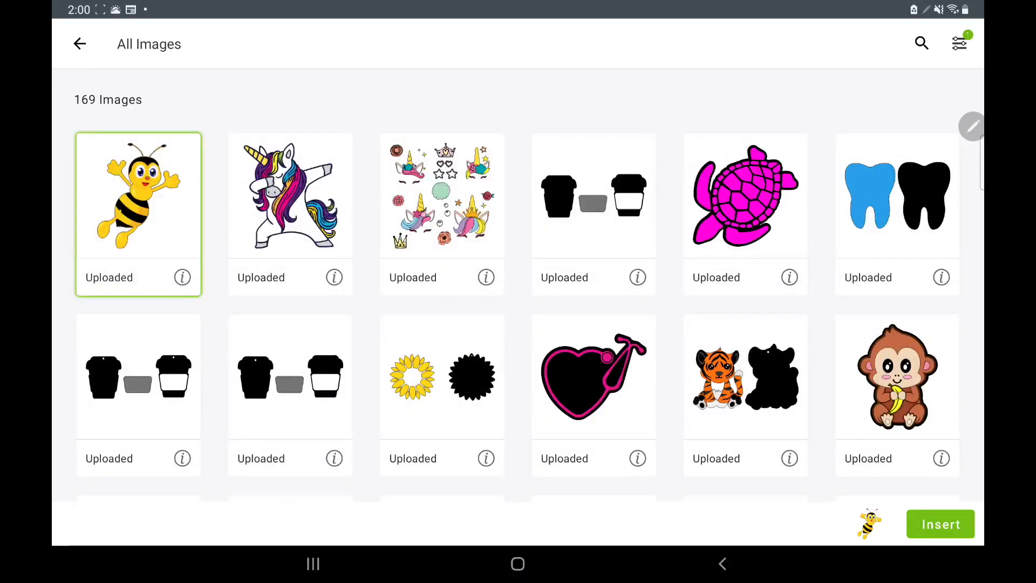
{"action": "left_click", "coordinate": [940, 524]}
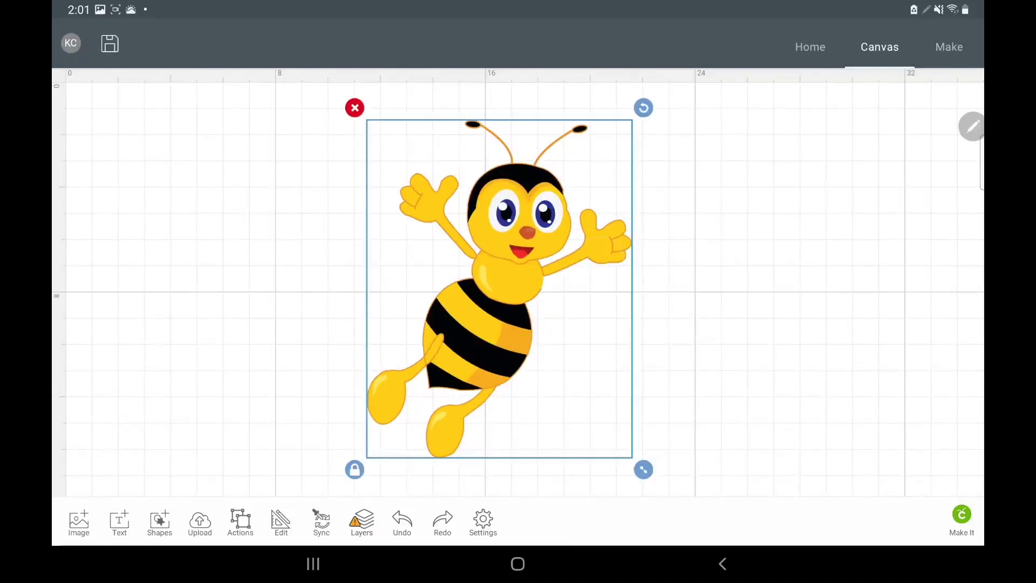
{"action": "left_click_drag", "start_coordinate": [499, 287], "coordinate": [548, 283]}
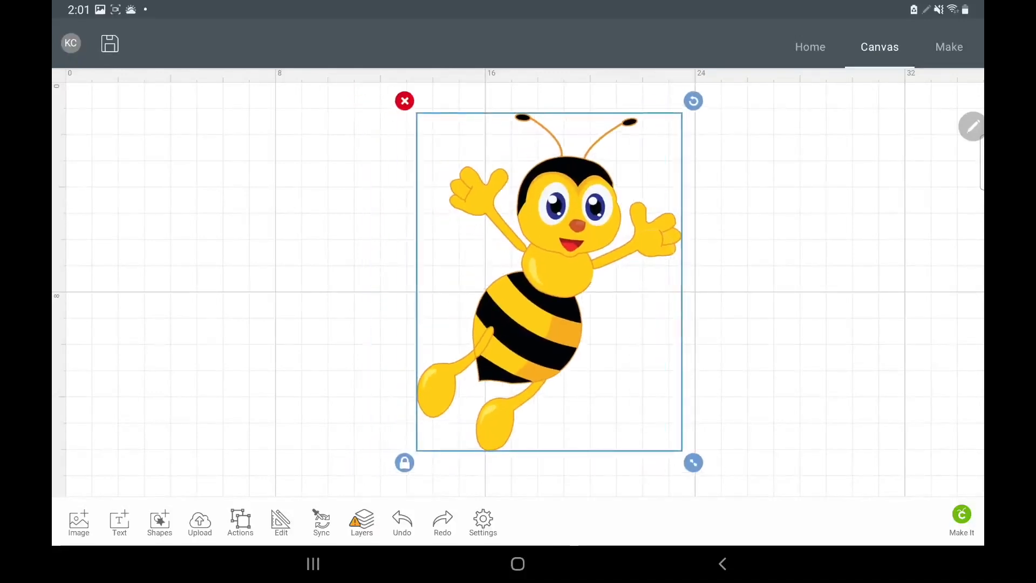